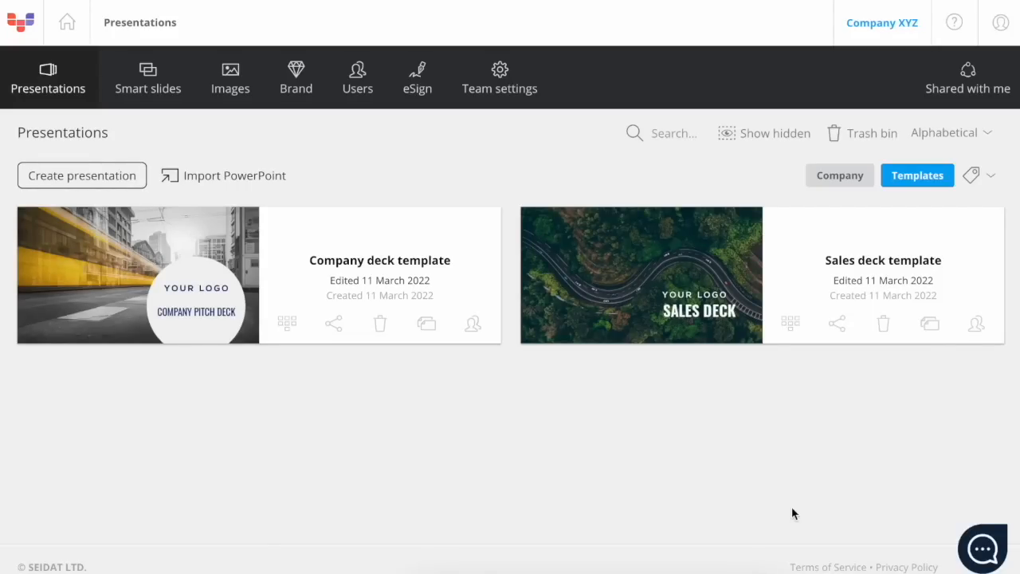
pyautogui.moveTo(138, 275)
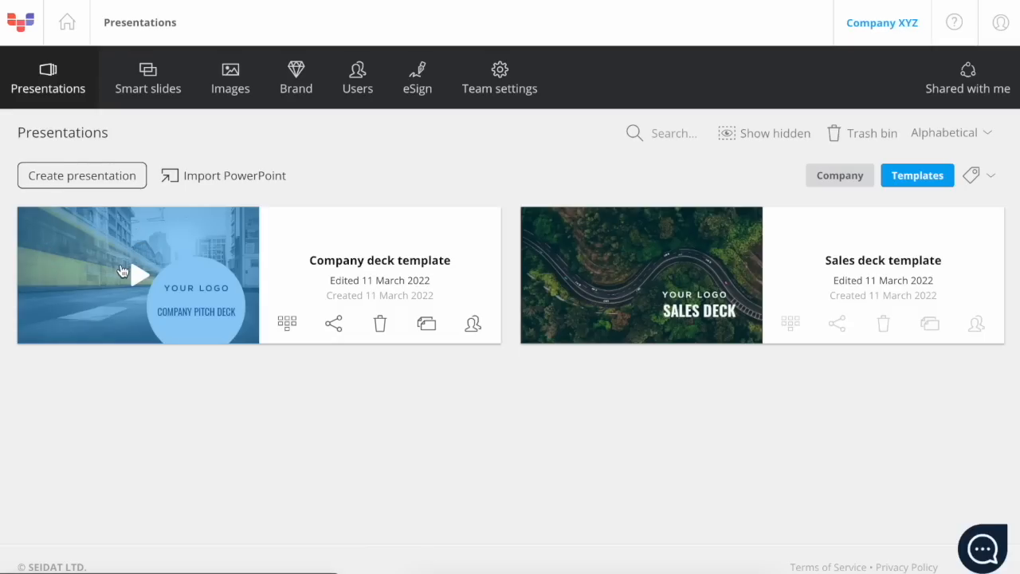
pyautogui.moveTo(151, 277)
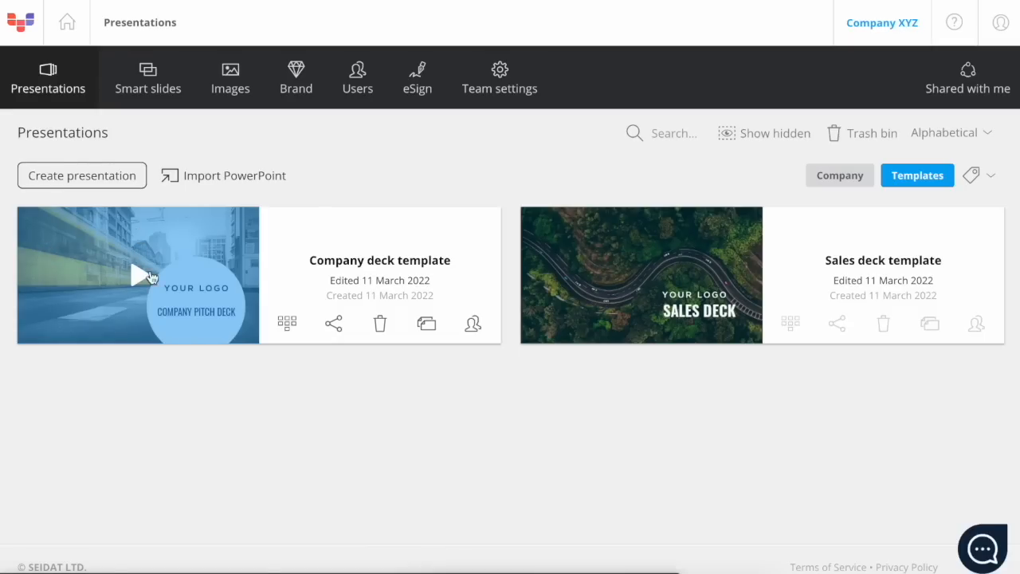
pyautogui.moveTo(333, 322)
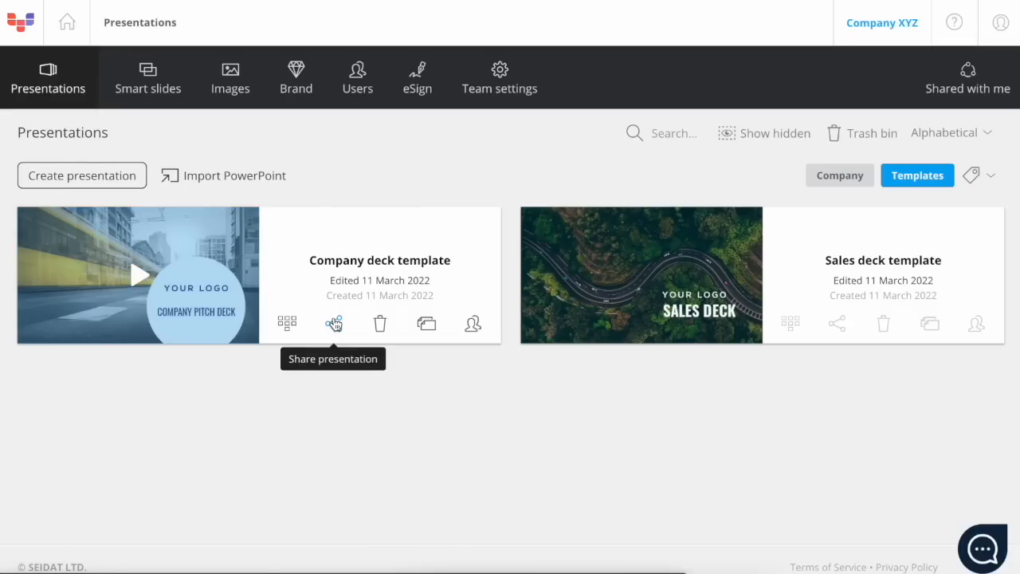
# Step: Open the Company deck template's Link share page, showing its one existing shareable link
pyautogui.click(333, 323)
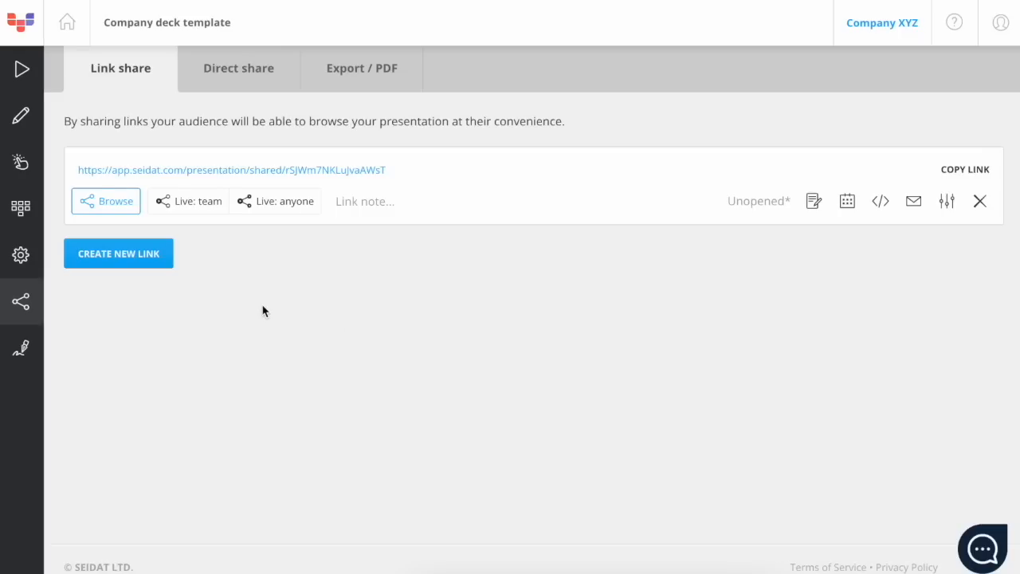
pyautogui.moveTo(146, 263)
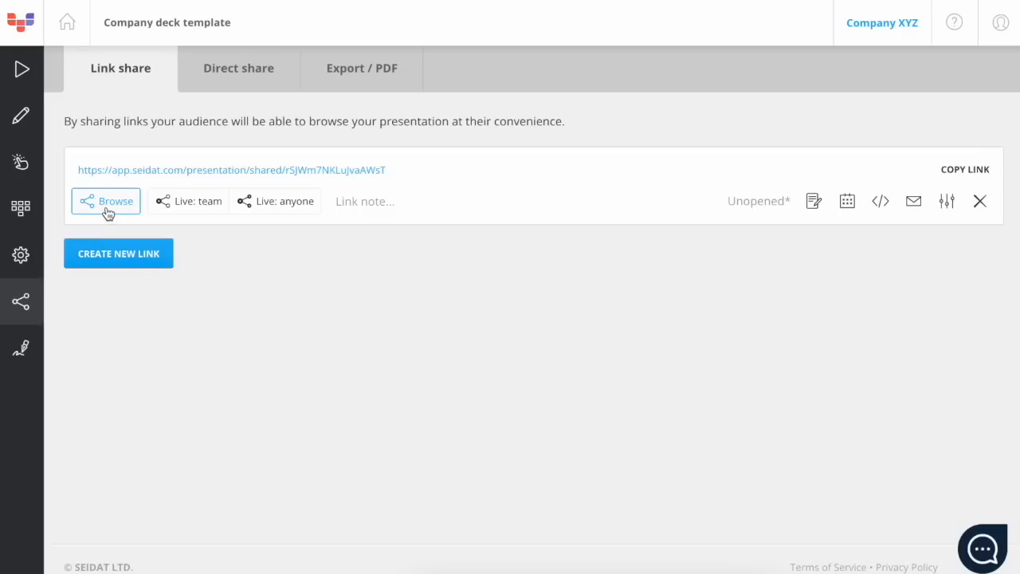
pyautogui.moveTo(114, 201)
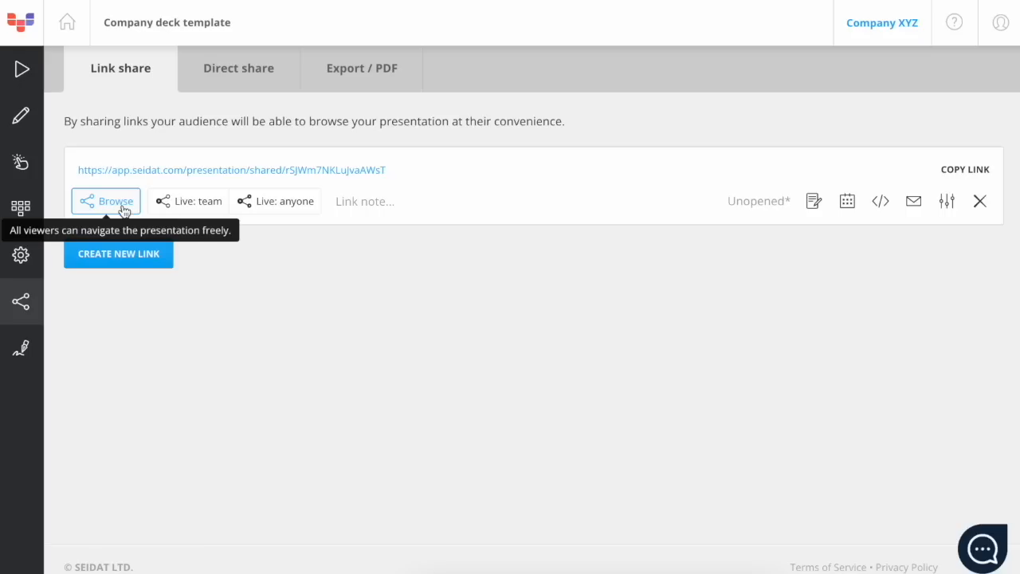
pyautogui.moveTo(196, 200)
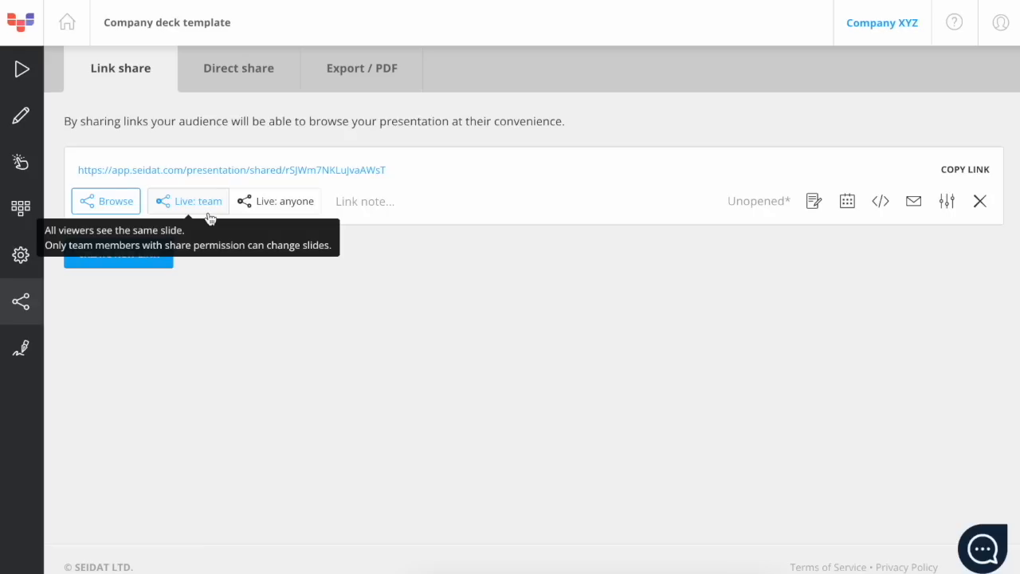
pyautogui.moveTo(285, 201)
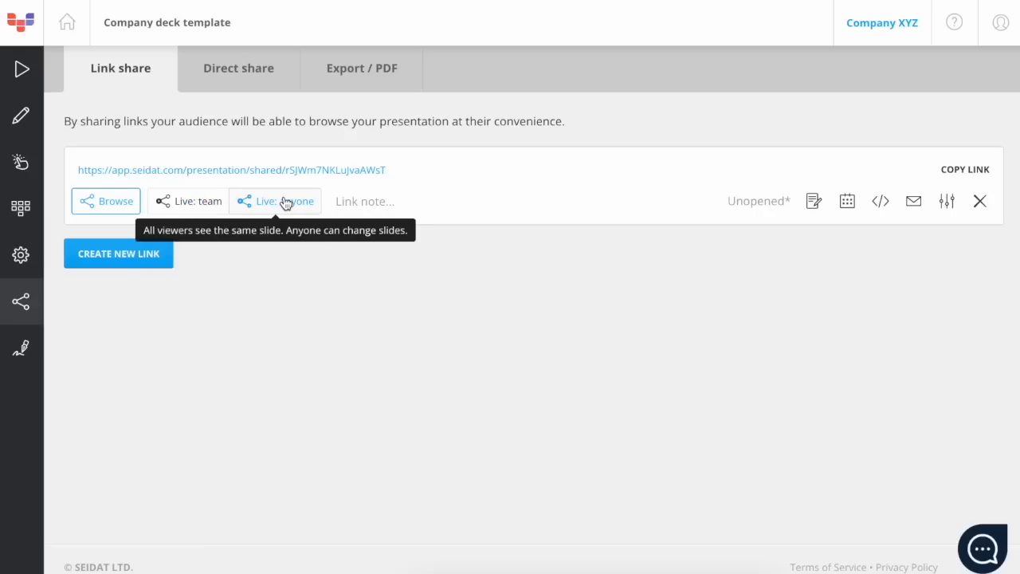